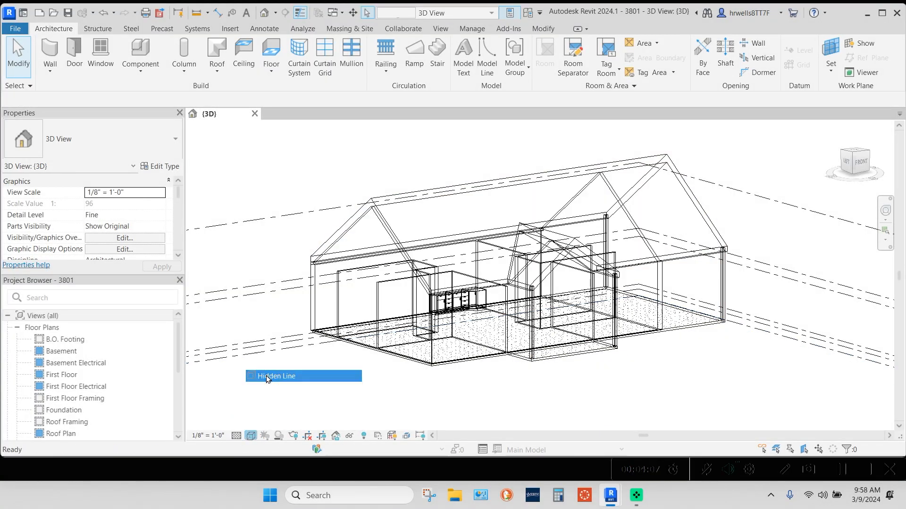
Step: Preview the shaded house model, then start a new project for the first-floor walls
click(275, 377)
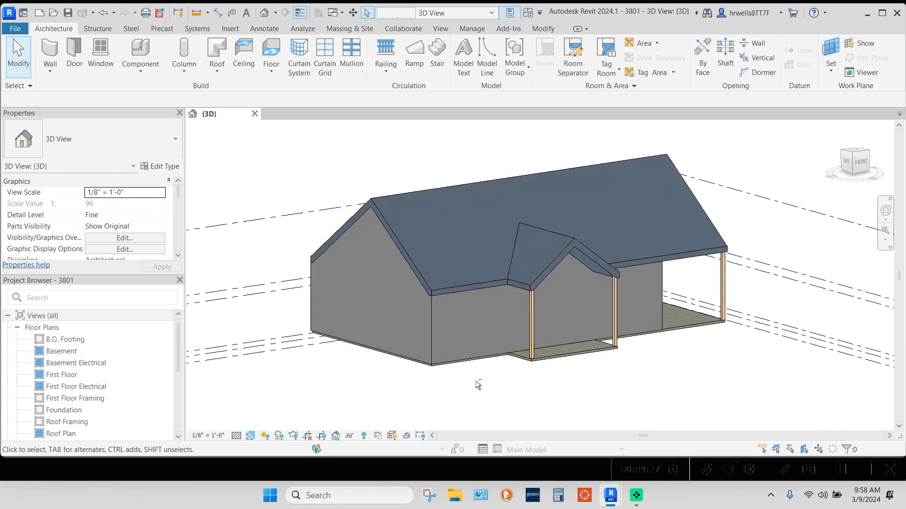
click(40, 12)
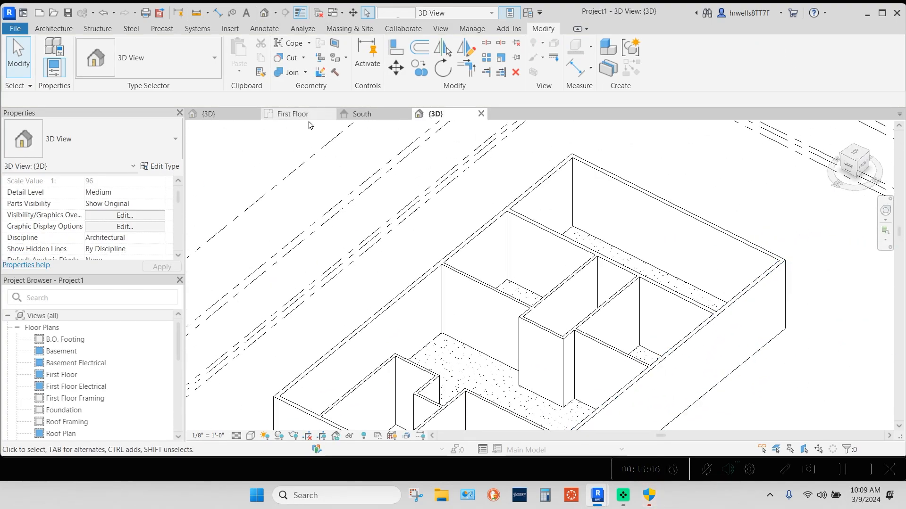
Step: Sketch a Roof by Footprint boundary around the First Floor plan and finish it
click(294, 115)
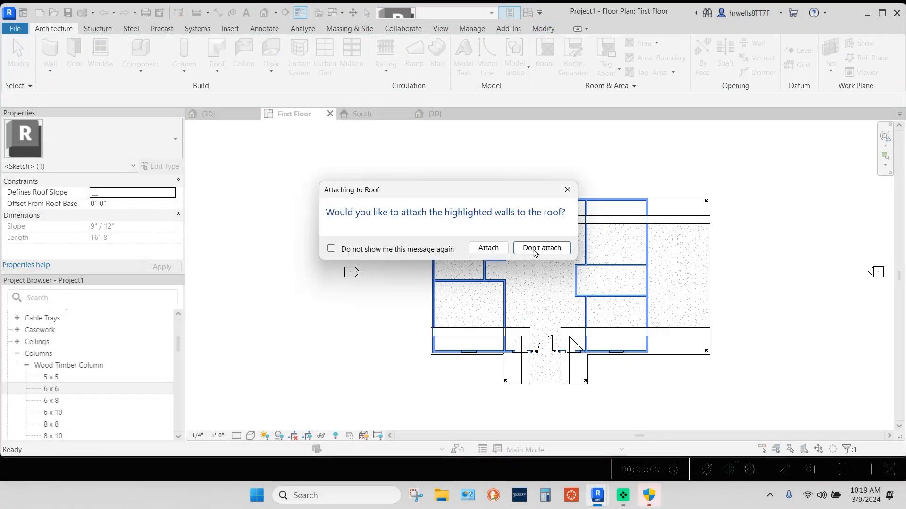
Step: Keep walls unattached to the roof, then place the entry door and fixed front windows
click(540, 248)
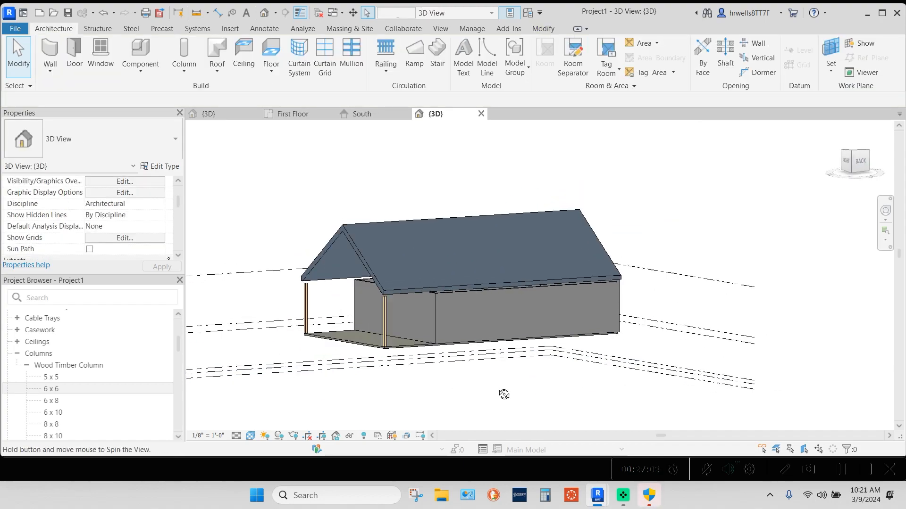
click(577, 318)
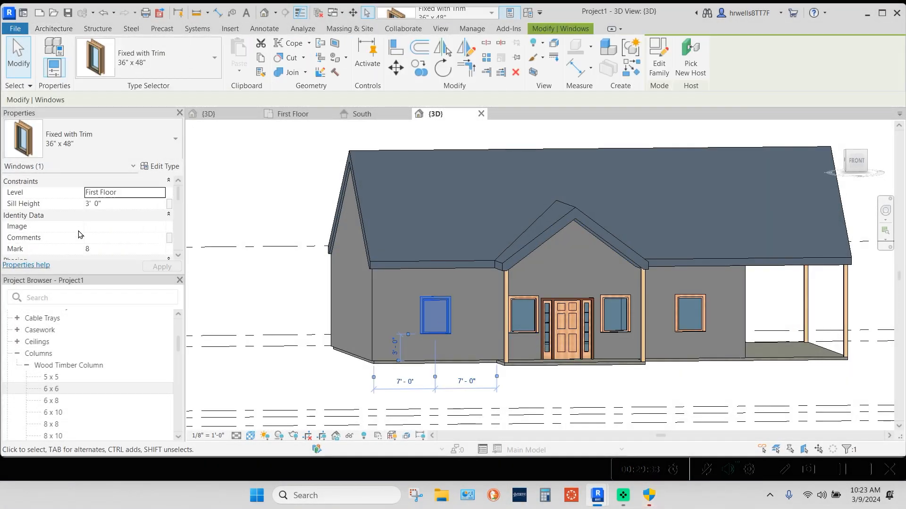
Step: Place interior doors on the First Floor plan and list the Casework families
click(292, 114)
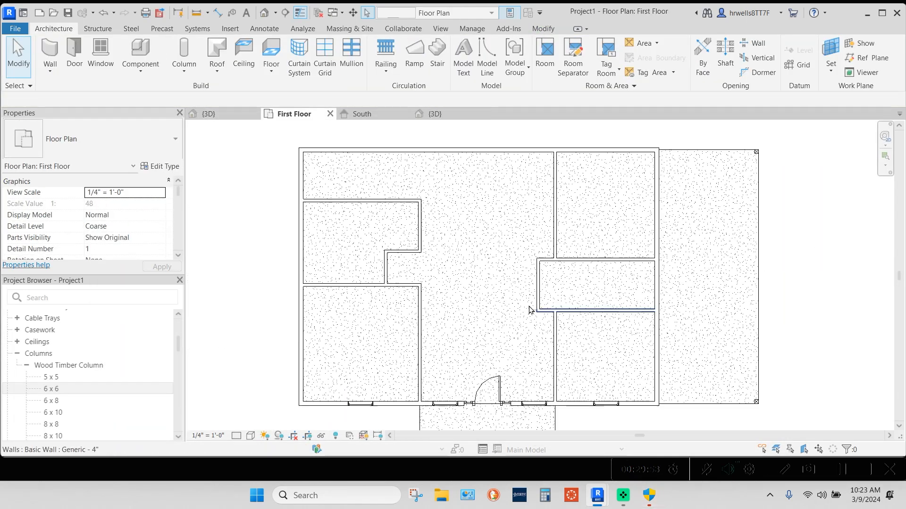
click(74, 54)
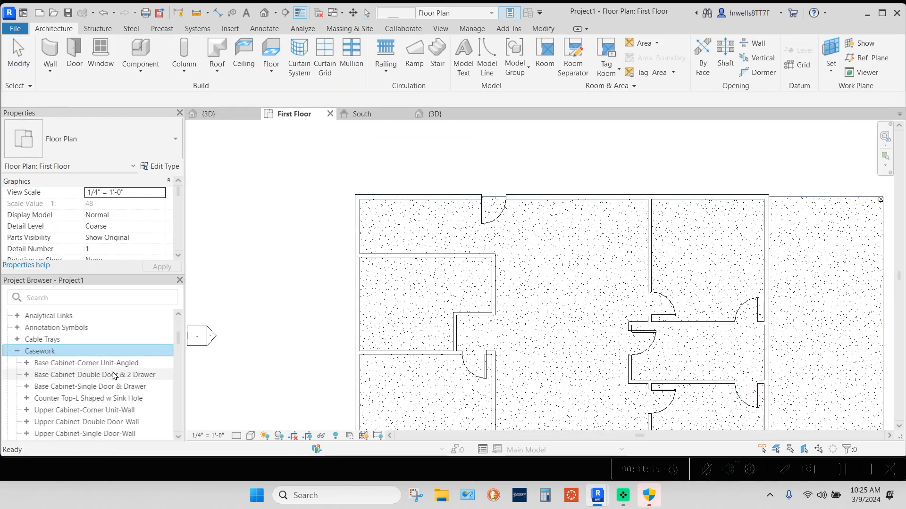
Step: Place kitchen base and upper cabinets, temporarily hiding the wall blocking the kitchen
click(431, 114)
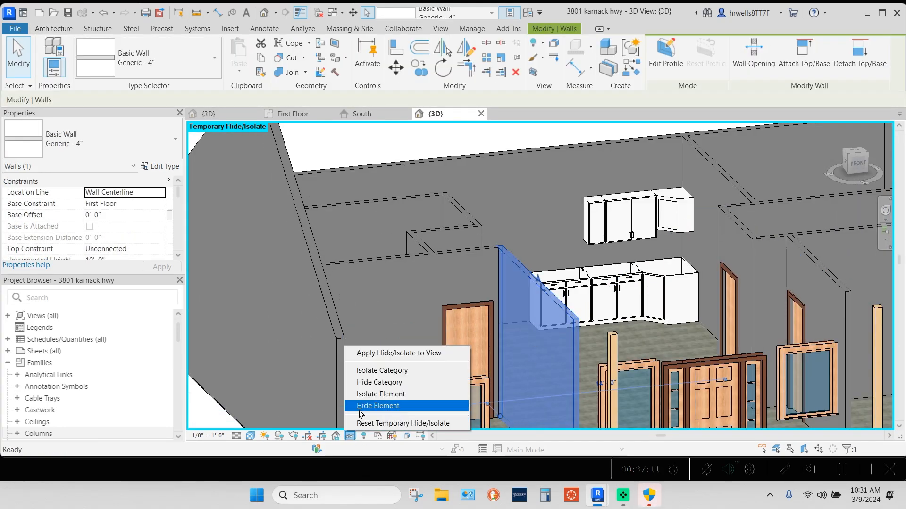
click(376, 405)
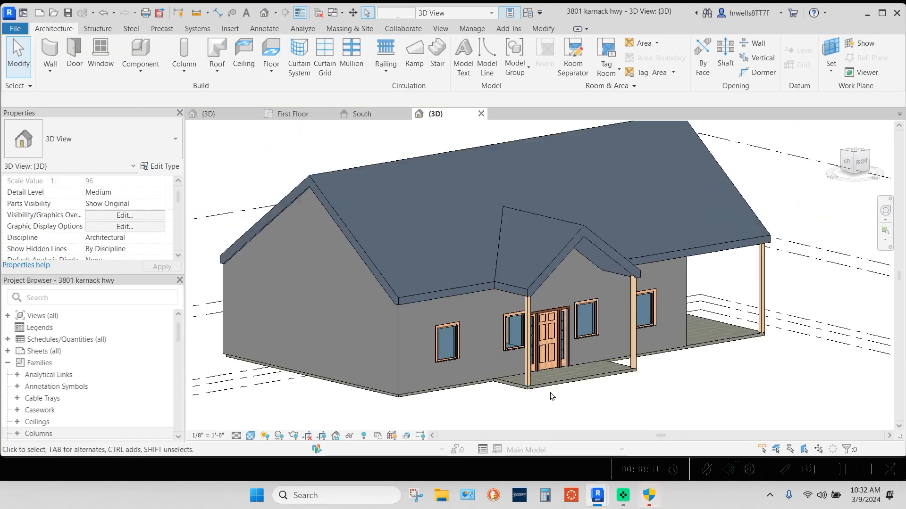
Step: Place a camera aimed at the kitchen cabinets and view Section 1 through the house
click(293, 114)
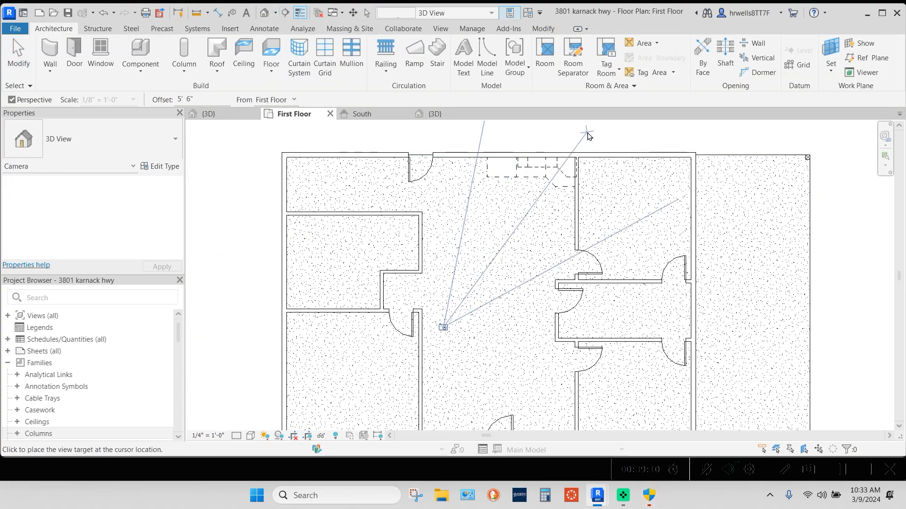
click(588, 135)
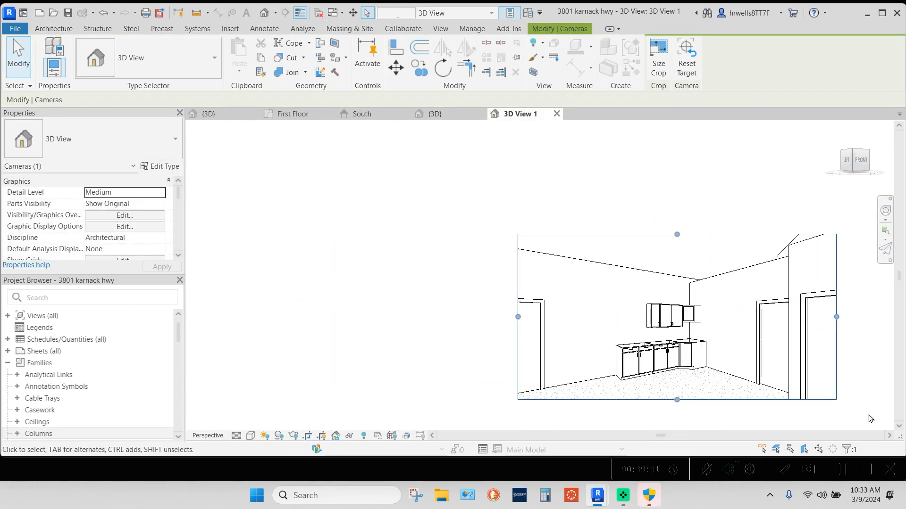
click(293, 114)
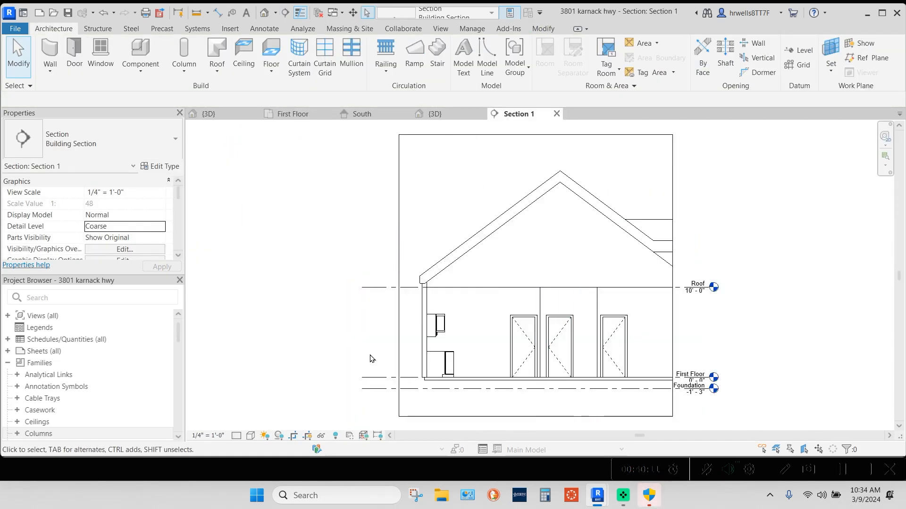
click(293, 114)
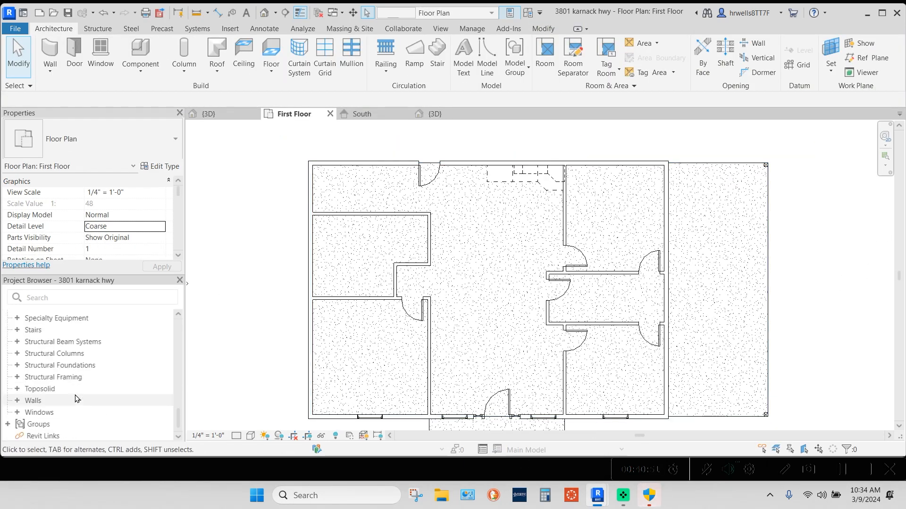
scroll(down, 3)
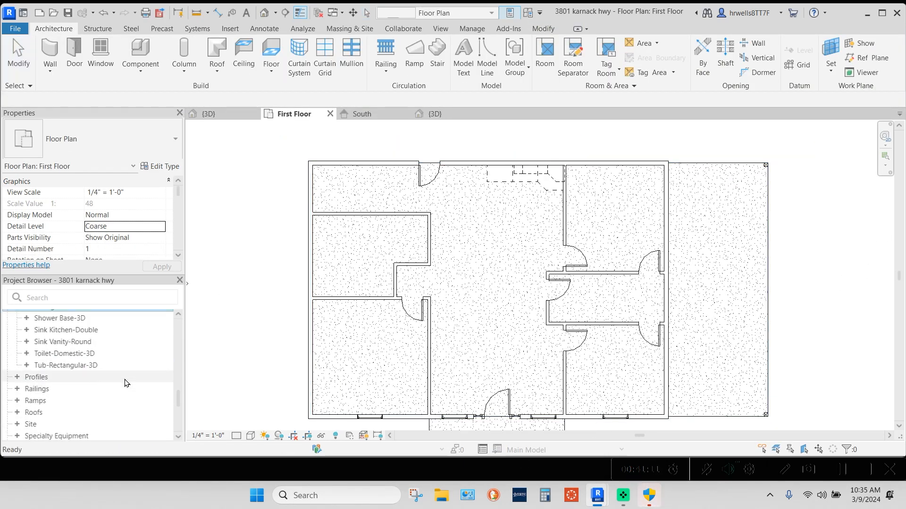